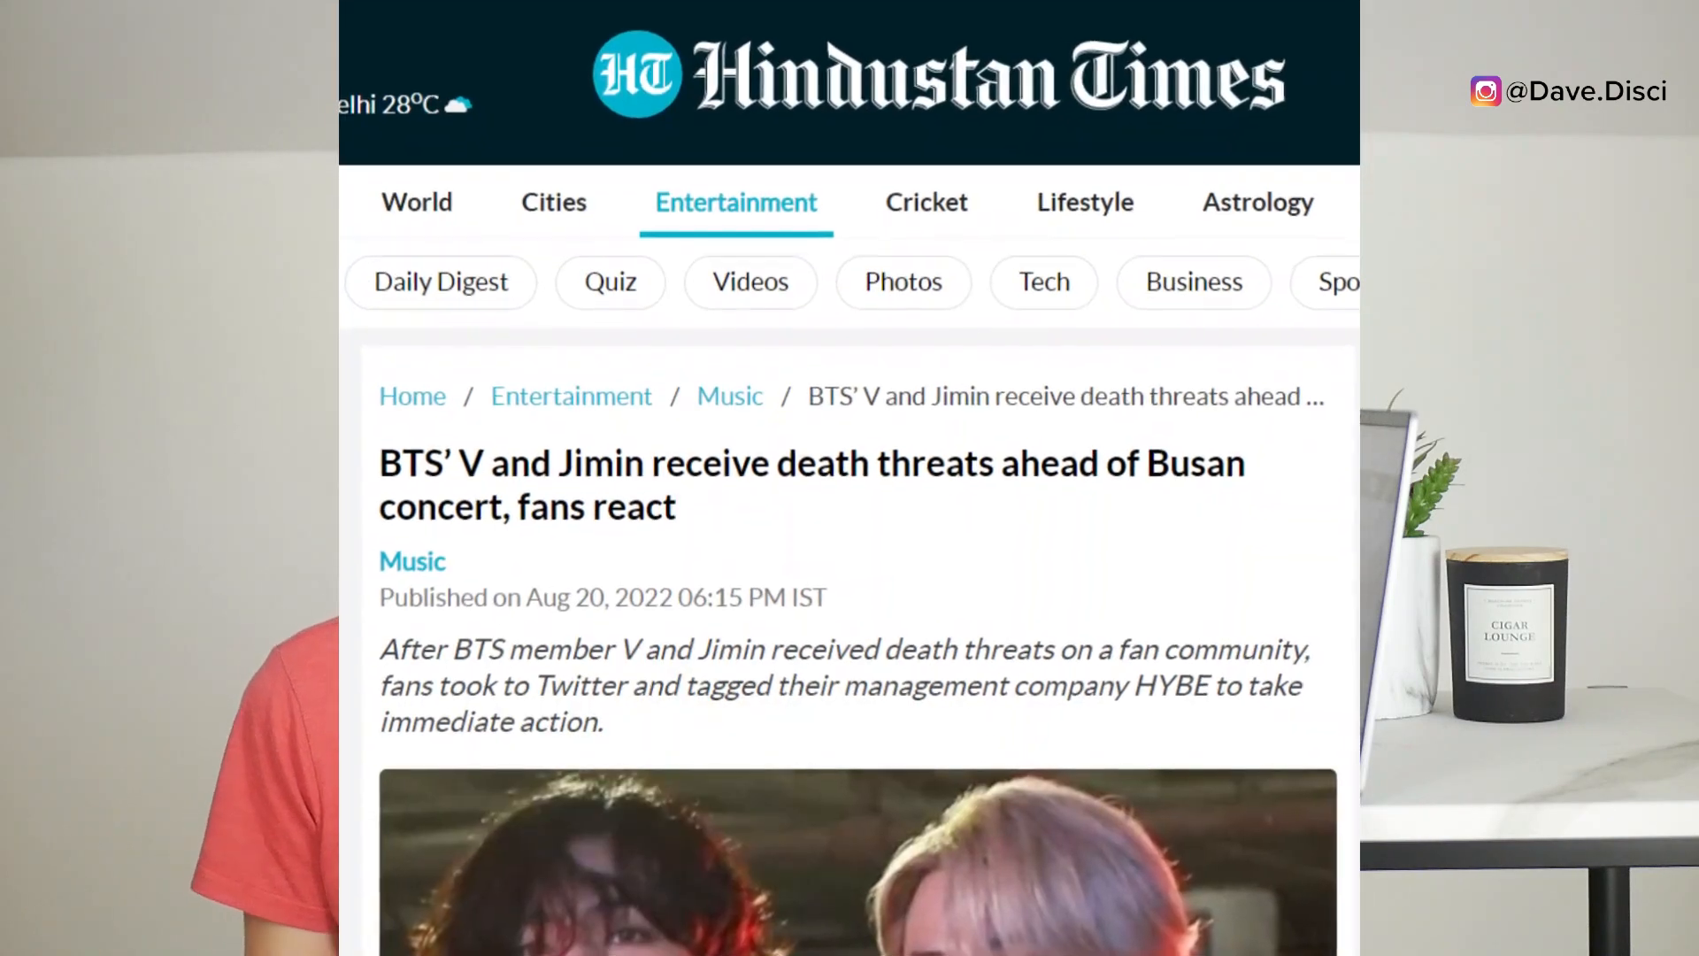
{"action": "scroll", "scroll_direction": "down", "scroll_amount": 3}
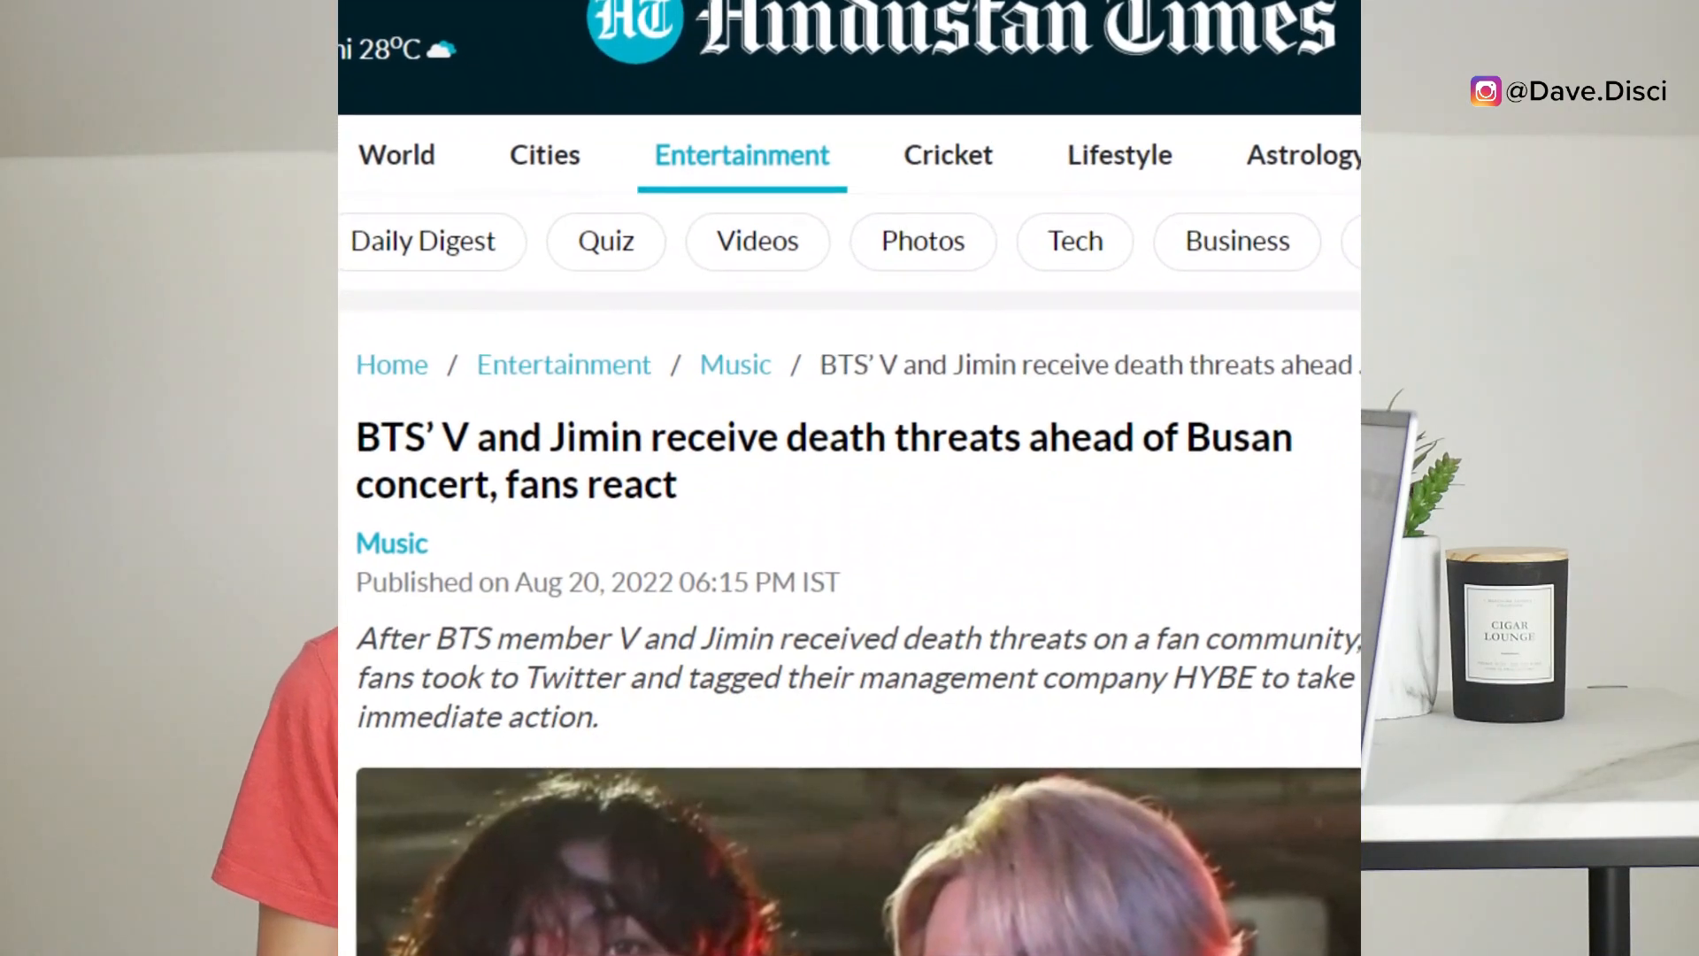